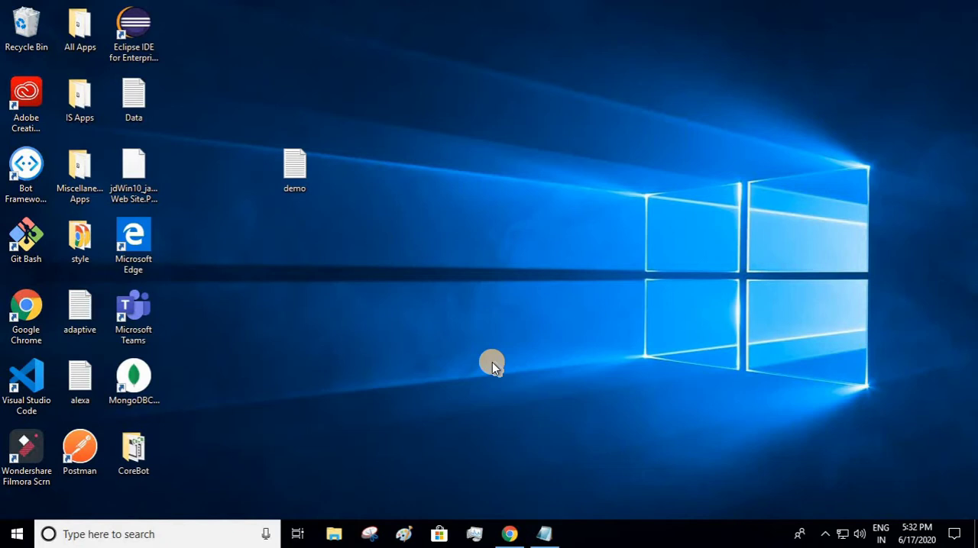
mouse_move(526, 458)
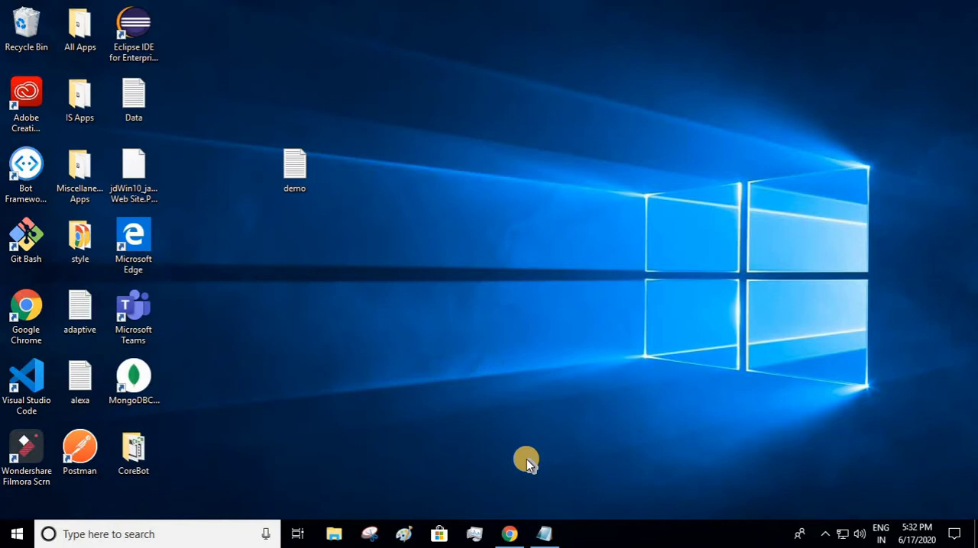
mouse_move(358, 431)
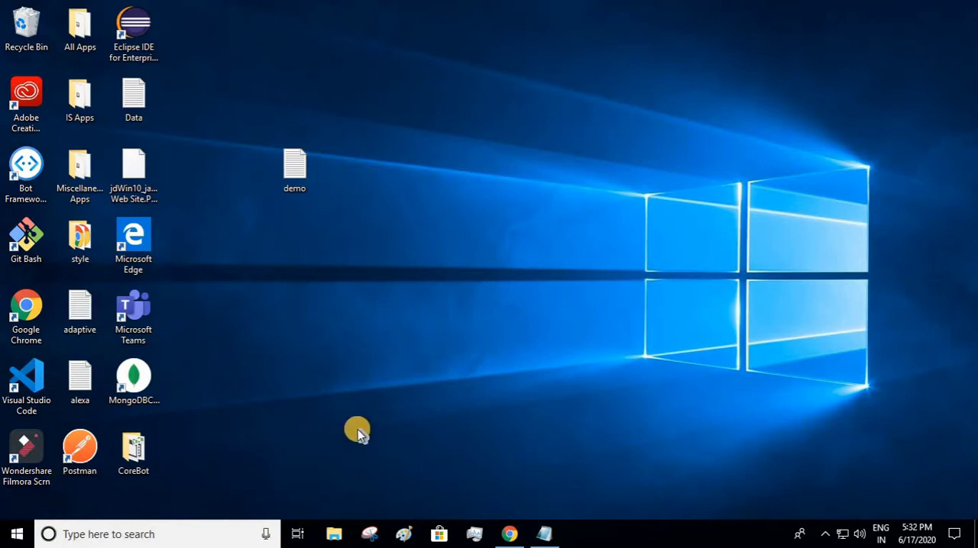
Step: Review the Install the Azure CLI documentation page
left_click(509, 534)
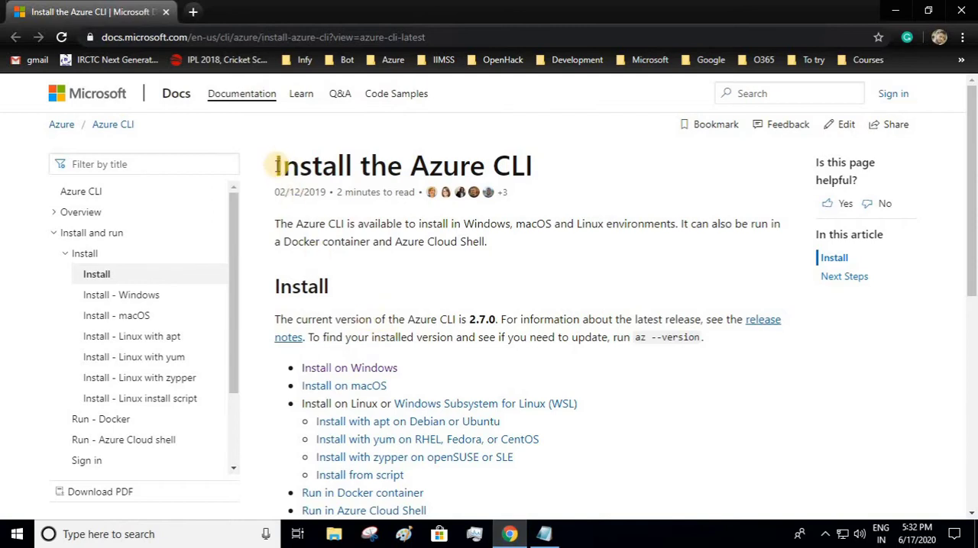
triple_click(404, 165)
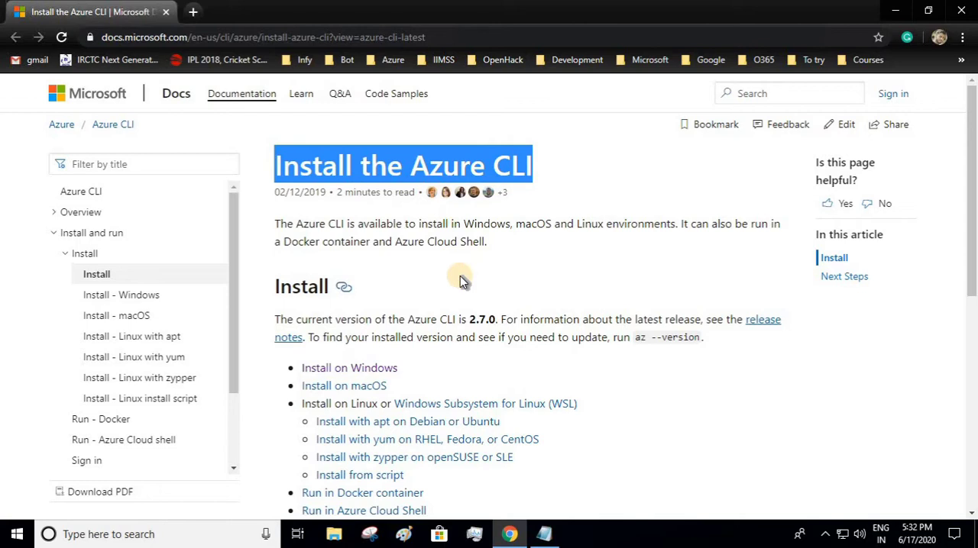
scroll("down", 3)
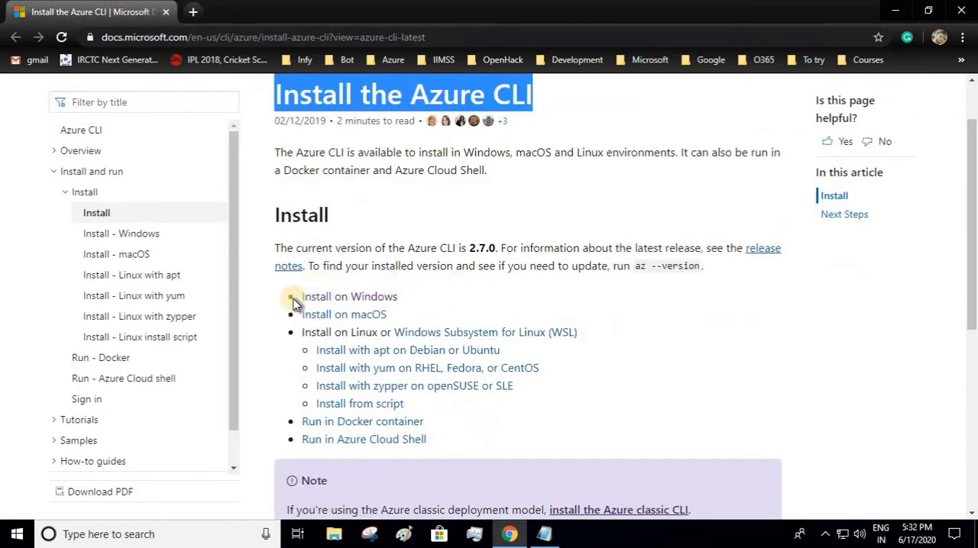
mouse_move(348, 306)
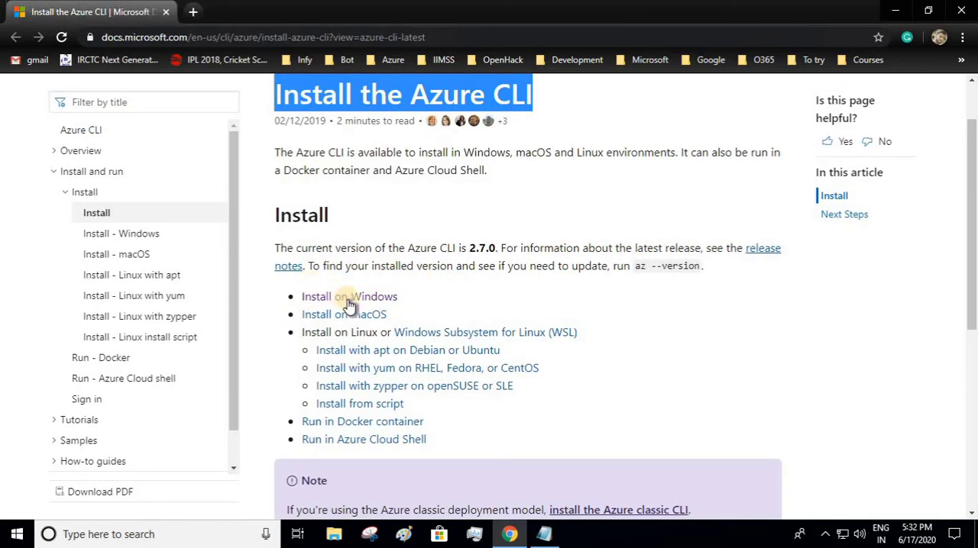
mouse_move(449, 174)
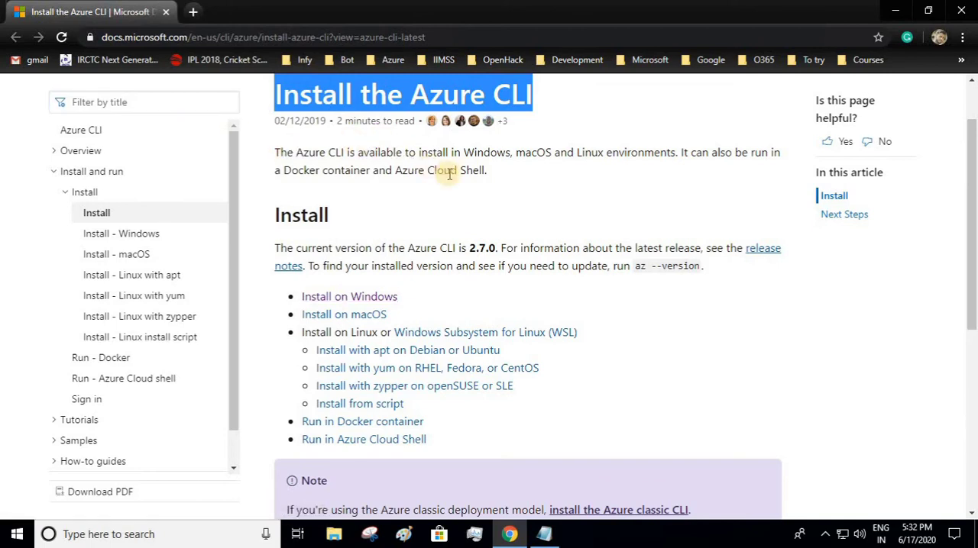
mouse_move(797, 100)
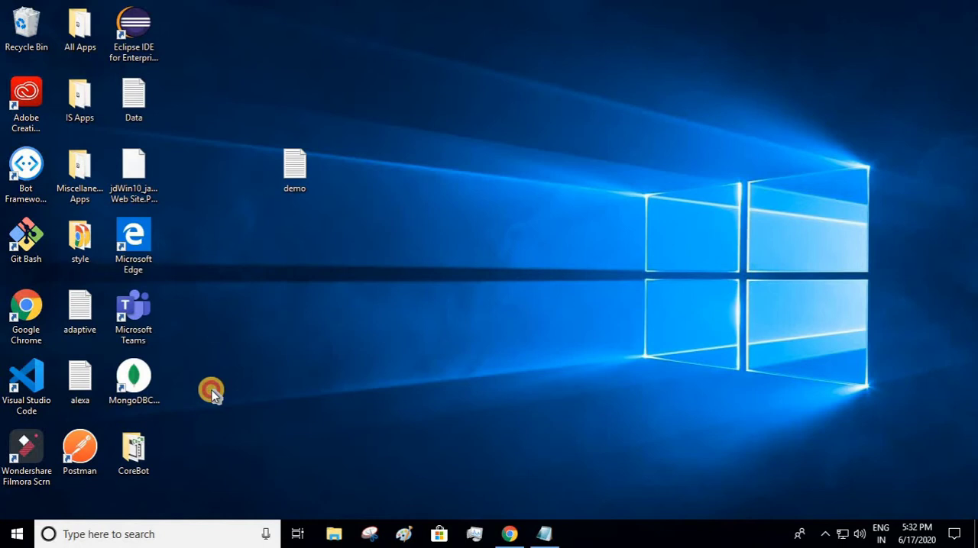
Step: Launch PowerShell from Start and run az --version to check the installed CLI
left_click(29, 534)
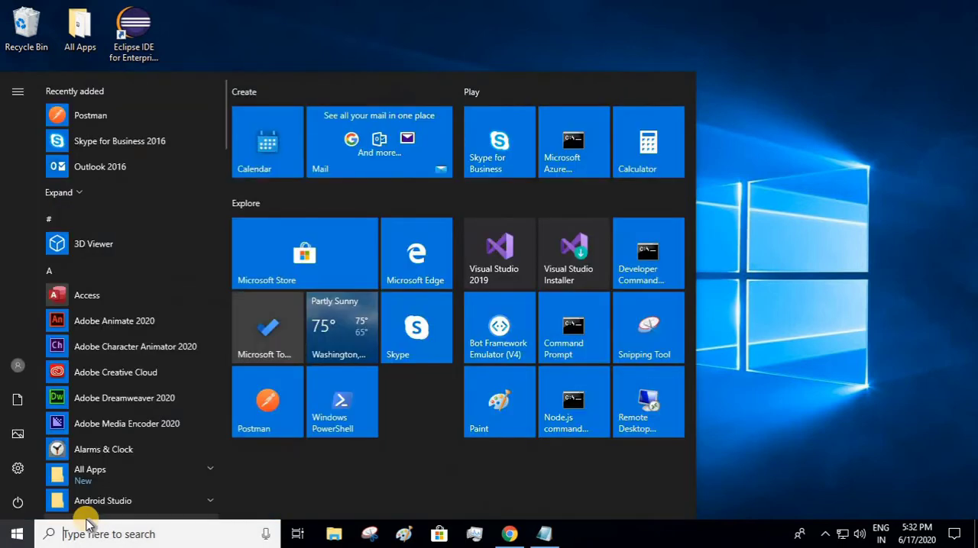
type("po")
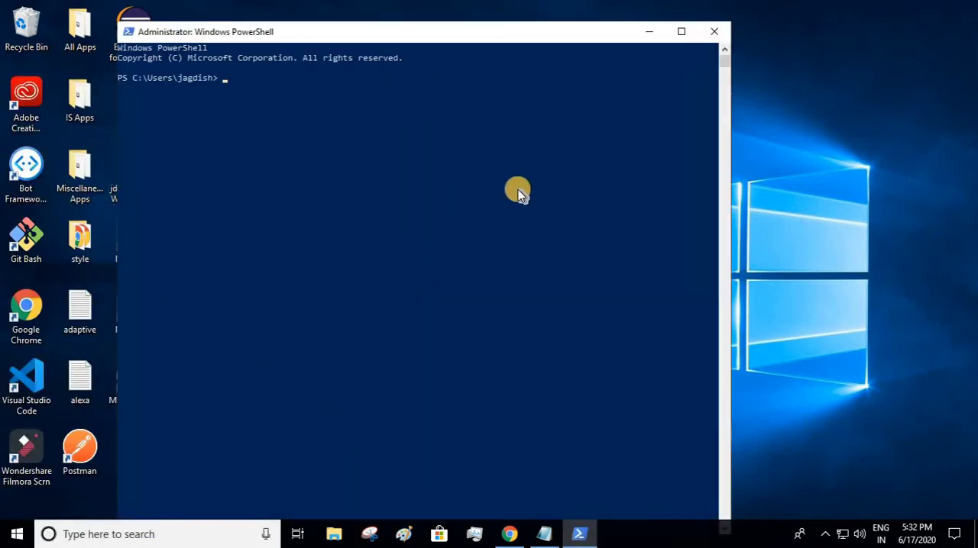
type("az")
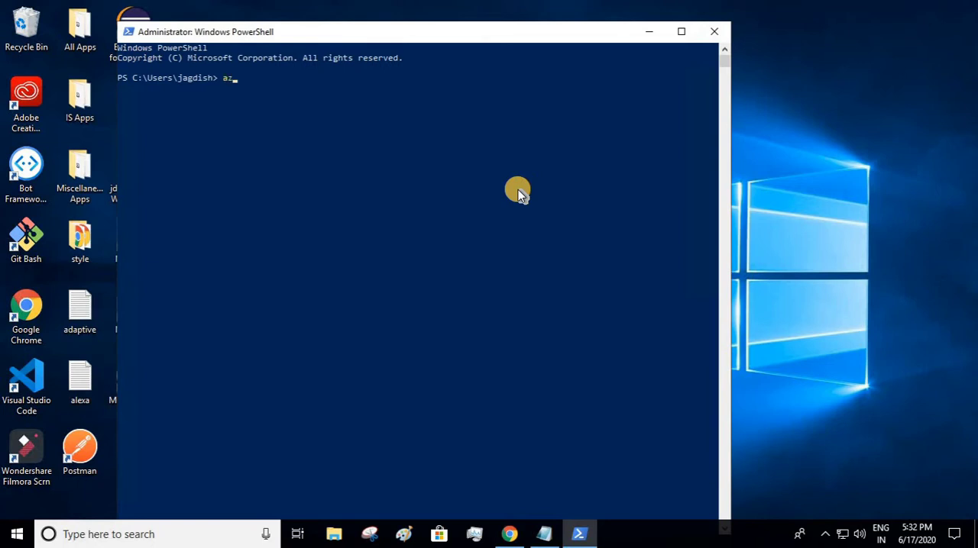
type("--ver")
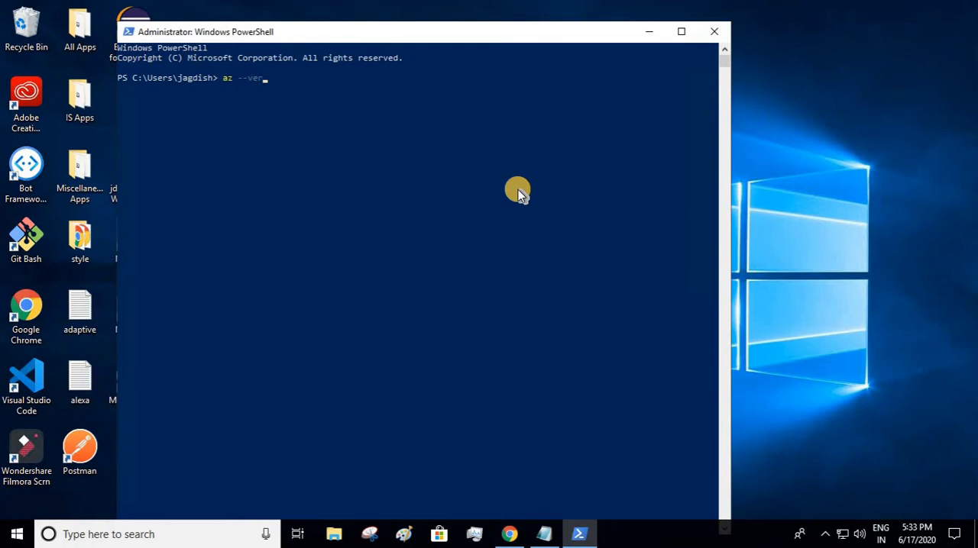
type("s")
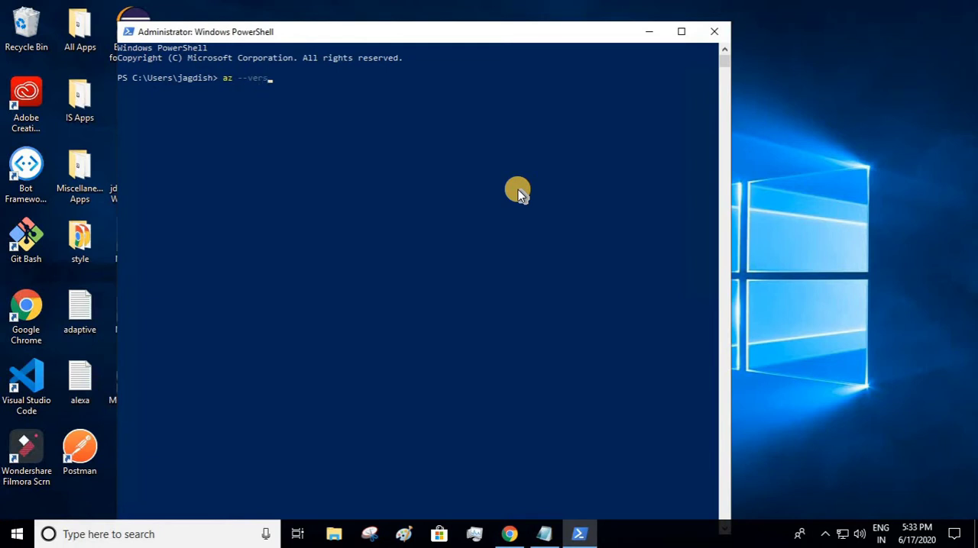
type("ion")
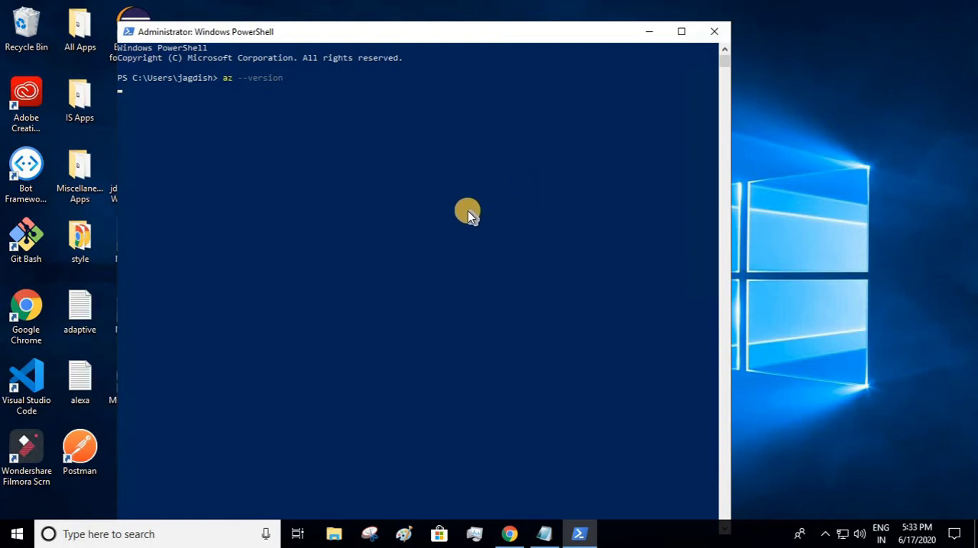
mouse_move(205, 90)
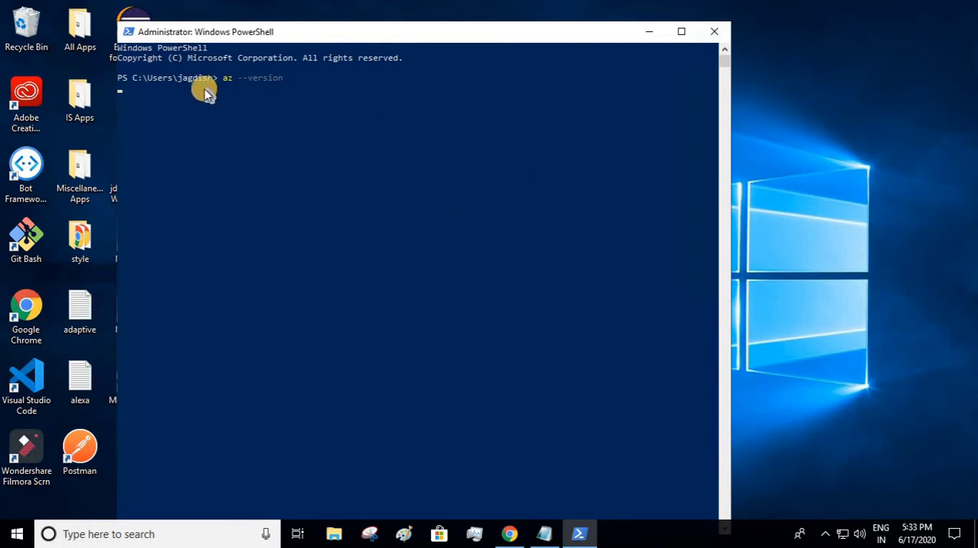
mouse_move(351, 145)
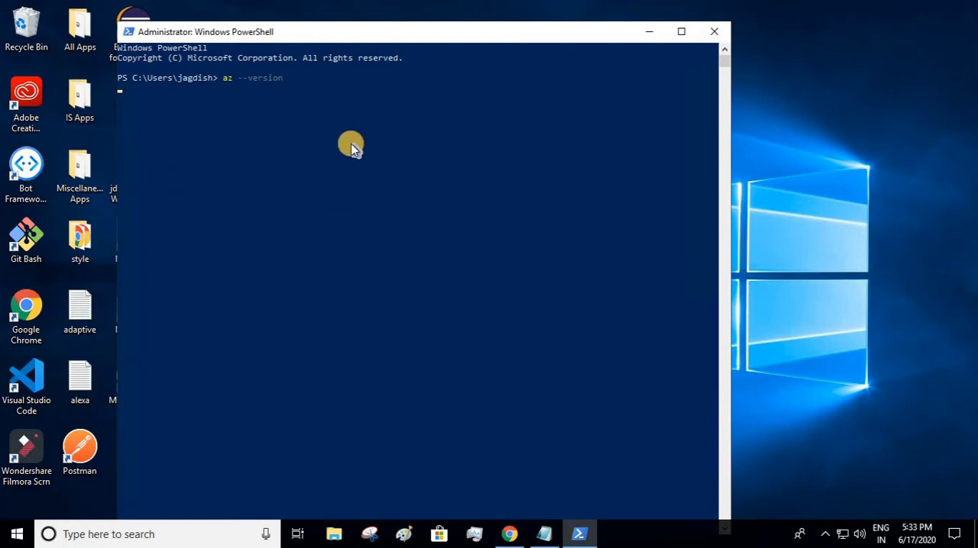
mouse_move(302, 96)
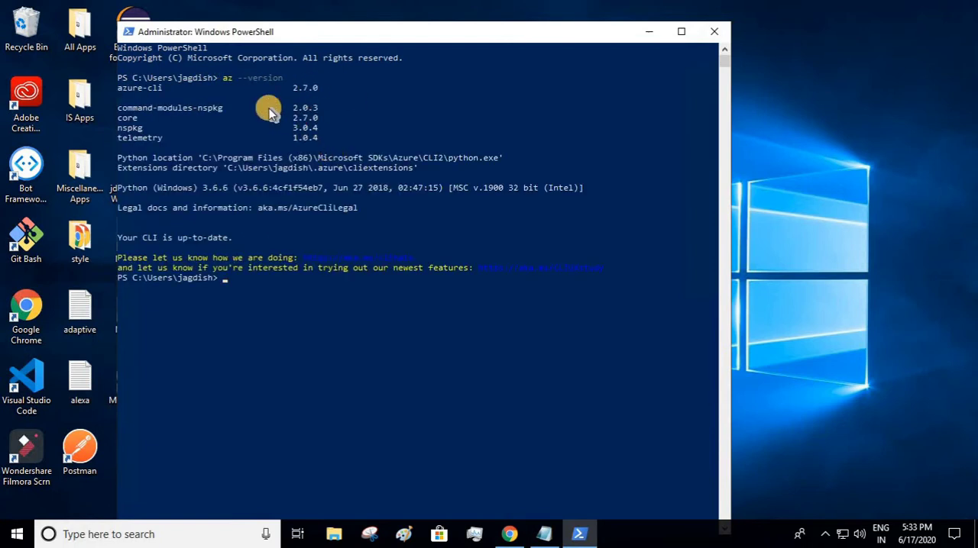
mouse_move(269, 82)
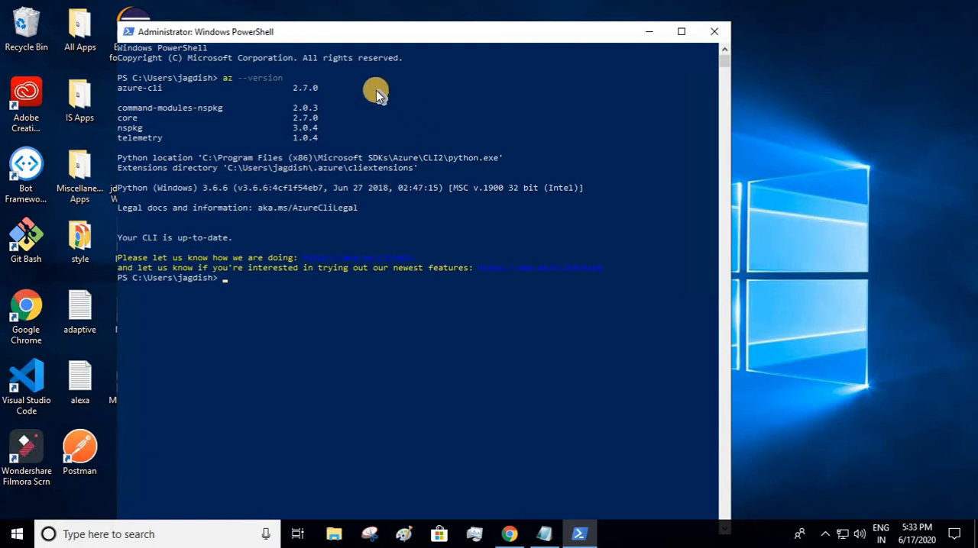
mouse_move(294, 315)
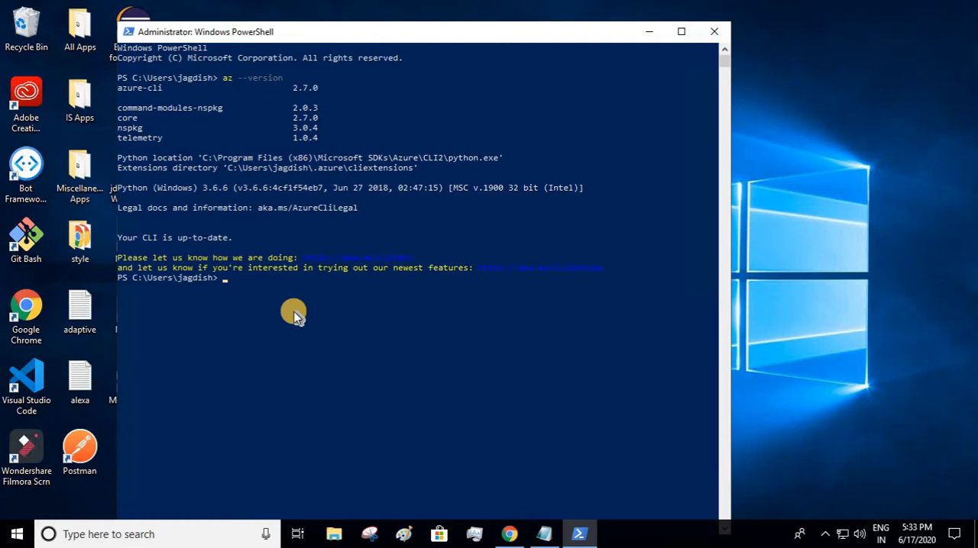
Step: Run az login at the PowerShell prompt to start Azure sign-in
type("az")
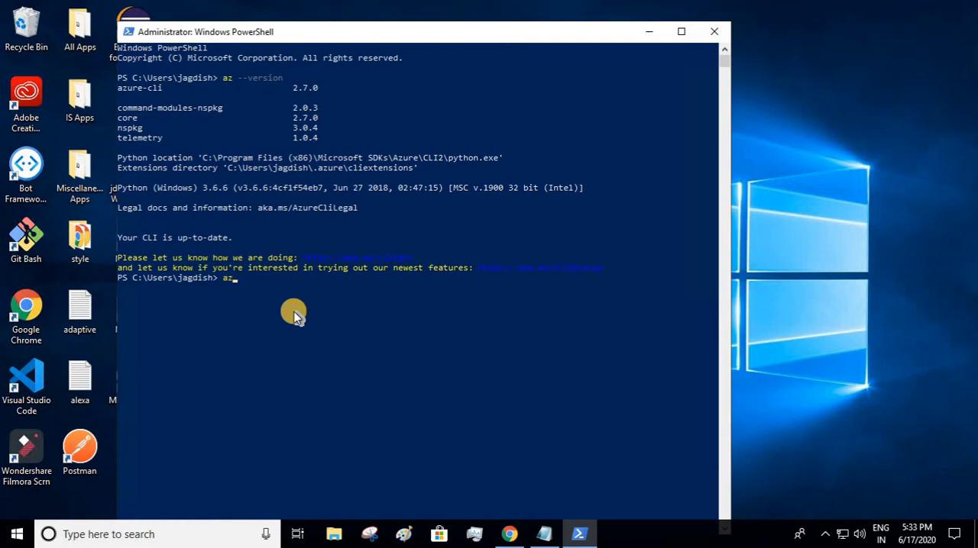
type("logi")
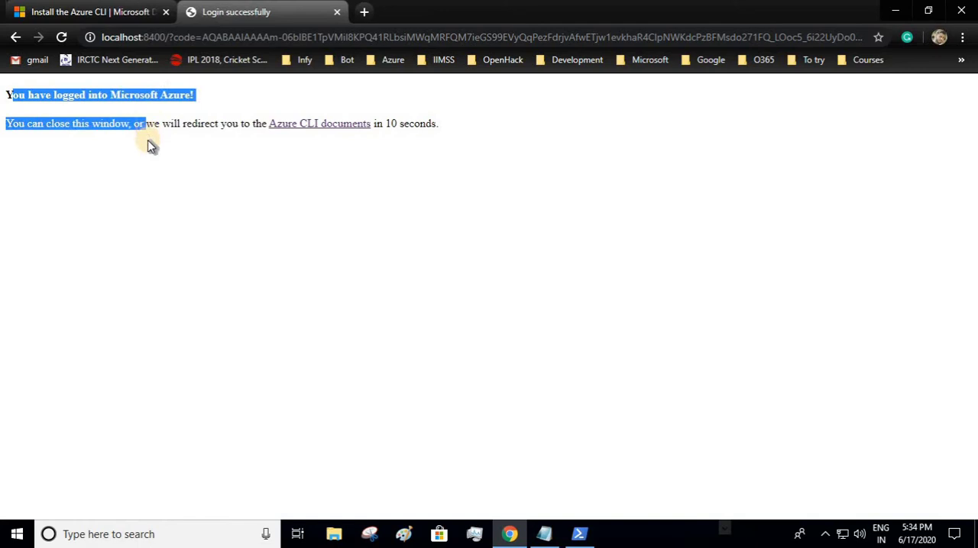
Step: Acknowledge the 'You have logged into Microsoft Azure!' confirmation page
left_click(450, 174)
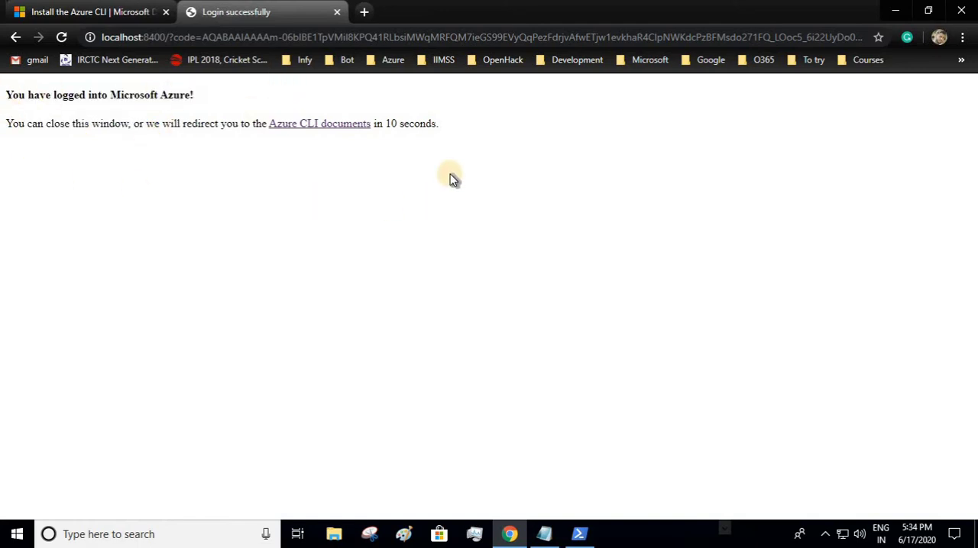
mouse_move(174, 144)
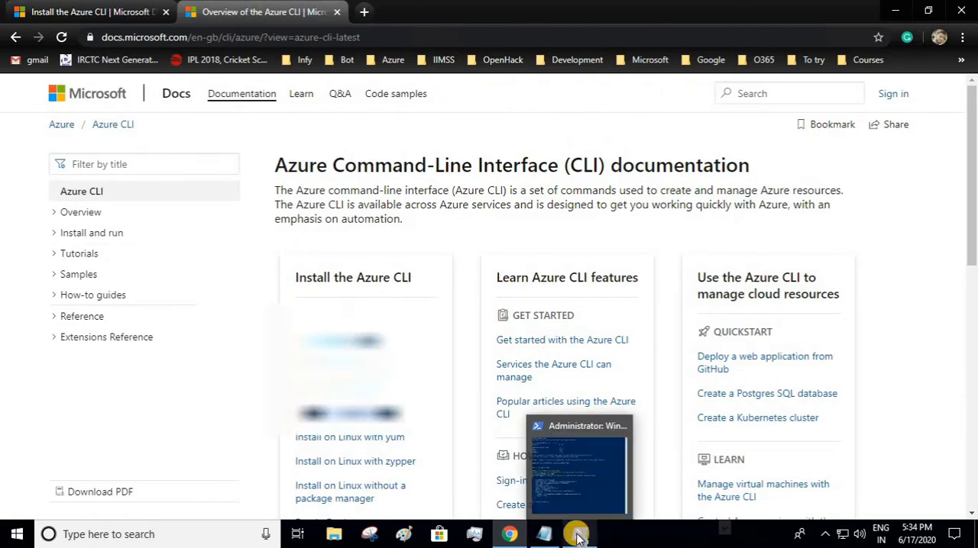
Step: Restore the PowerShell console showing az login output and subscriptions
left_click(577, 534)
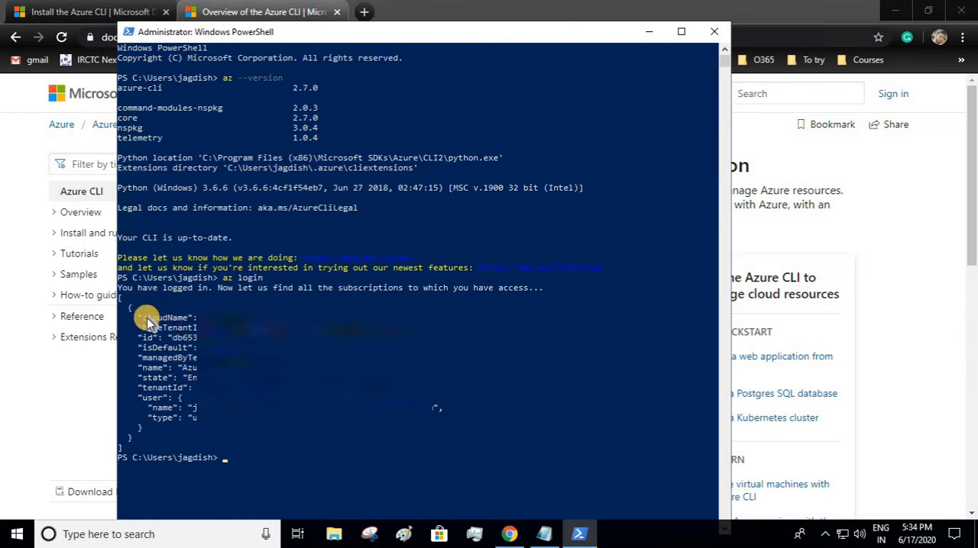
mouse_move(187, 344)
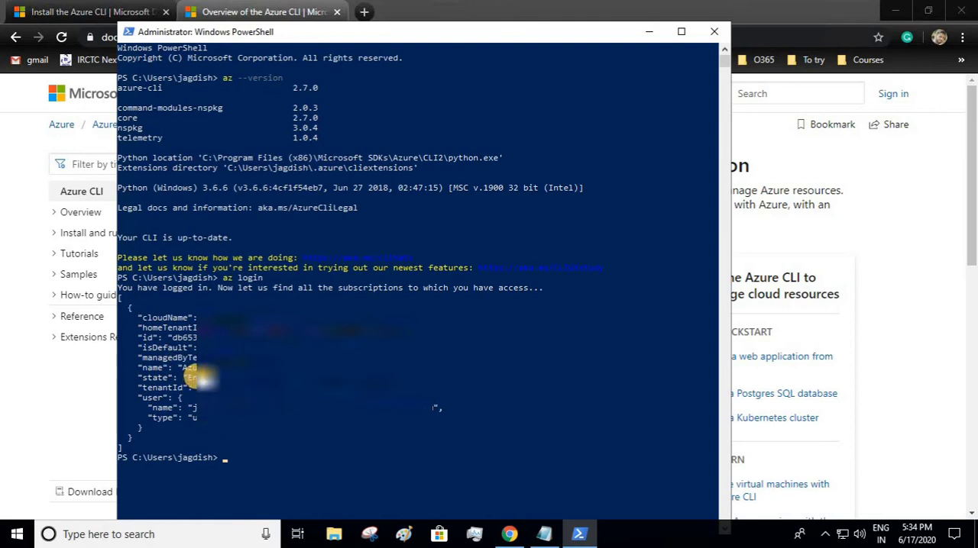
mouse_move(594, 131)
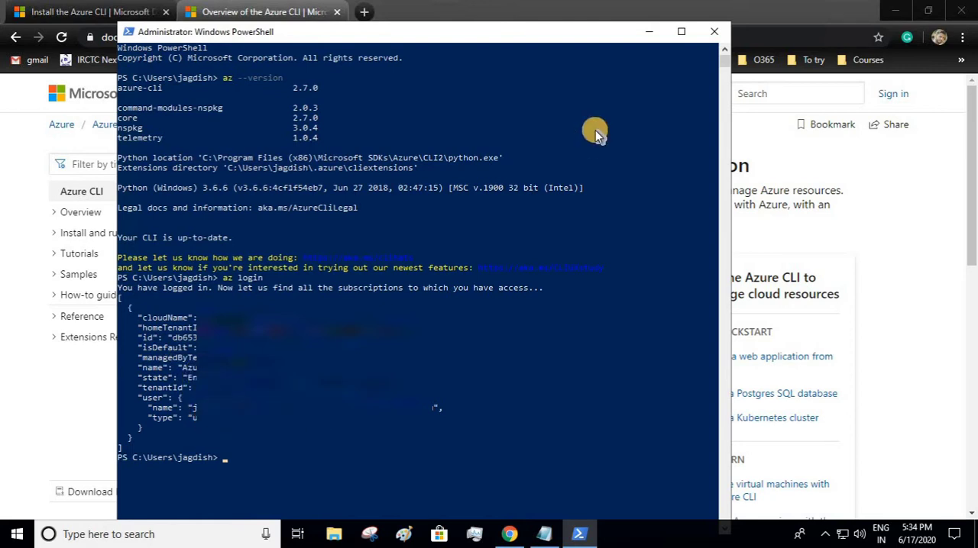
mouse_move(388, 305)
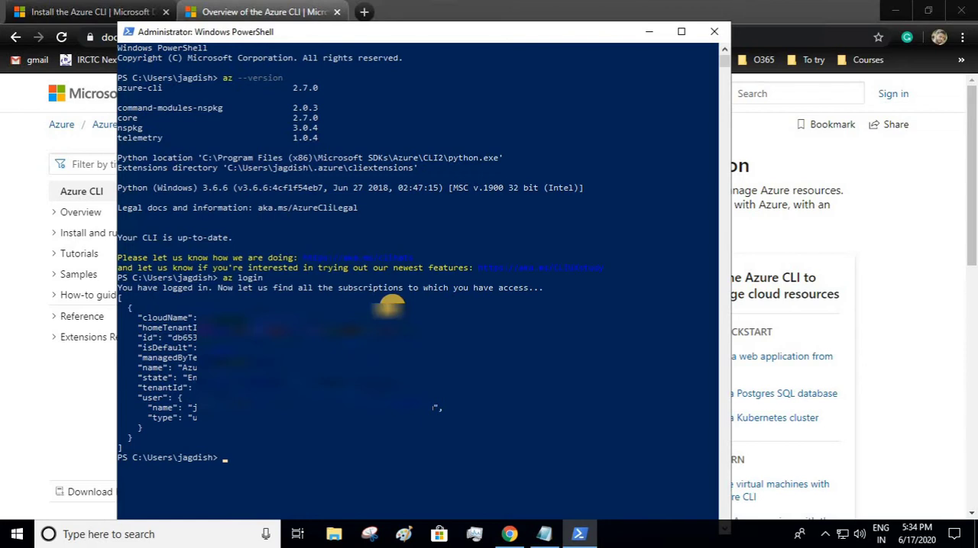
mouse_move(439, 373)
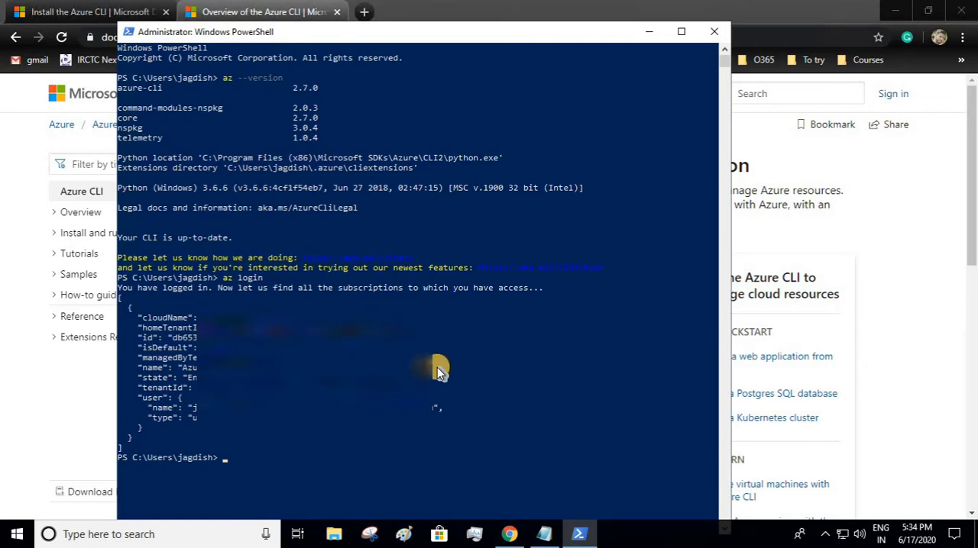
mouse_move(535, 523)
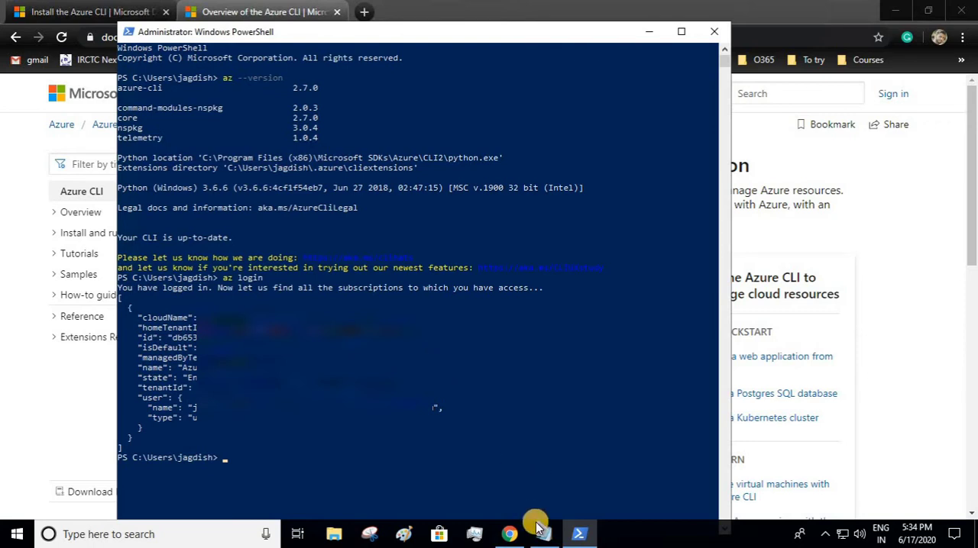
Step: Run az account set --subscription with the real subscription ID copied from the notes
left_click(544, 535)
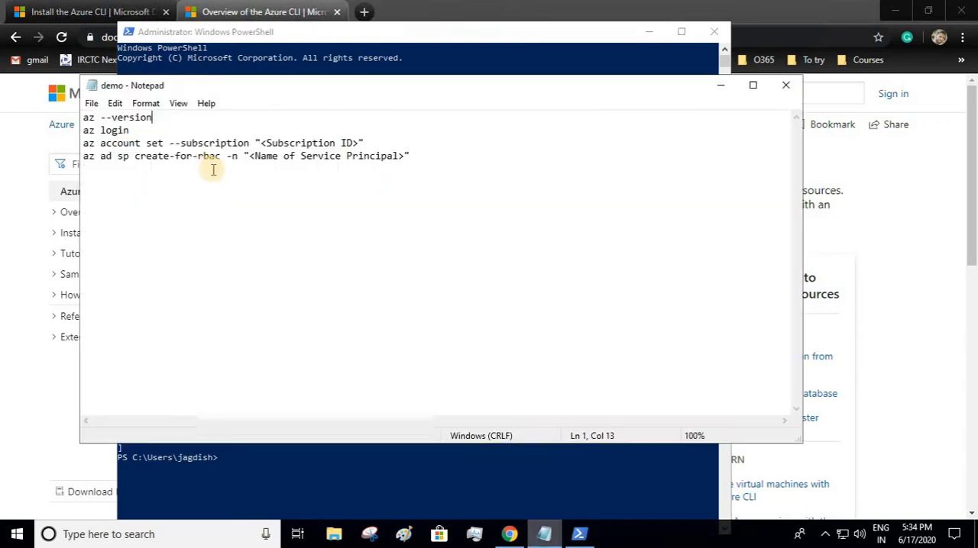
double_click(88, 116)
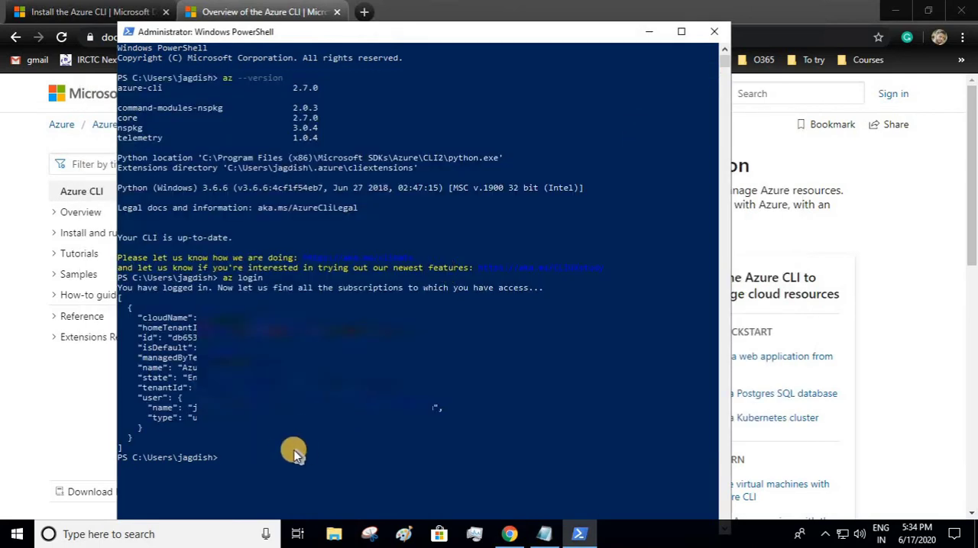
type("az account set --subscription \"<Subscription ID>\"")
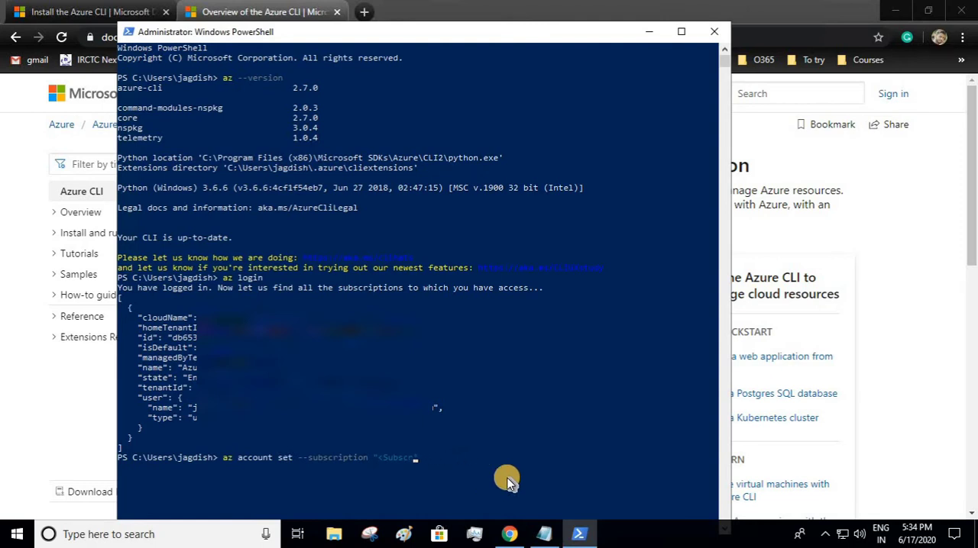
key("Backspace")
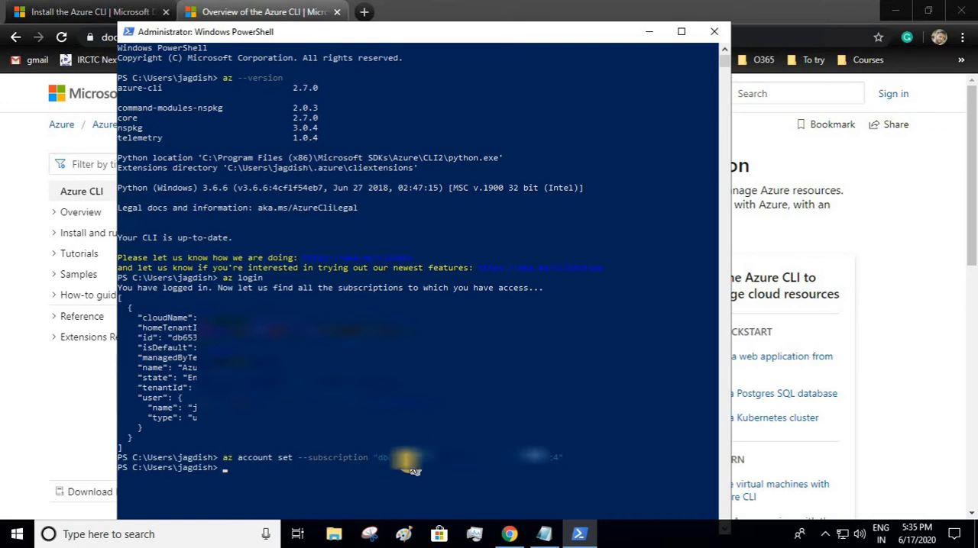
left_click(544, 531)
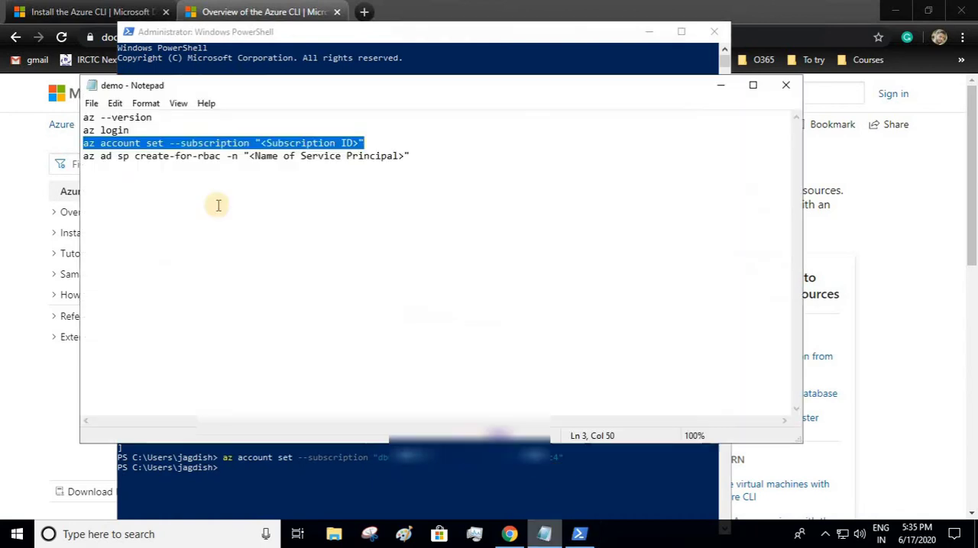
mouse_move(174, 157)
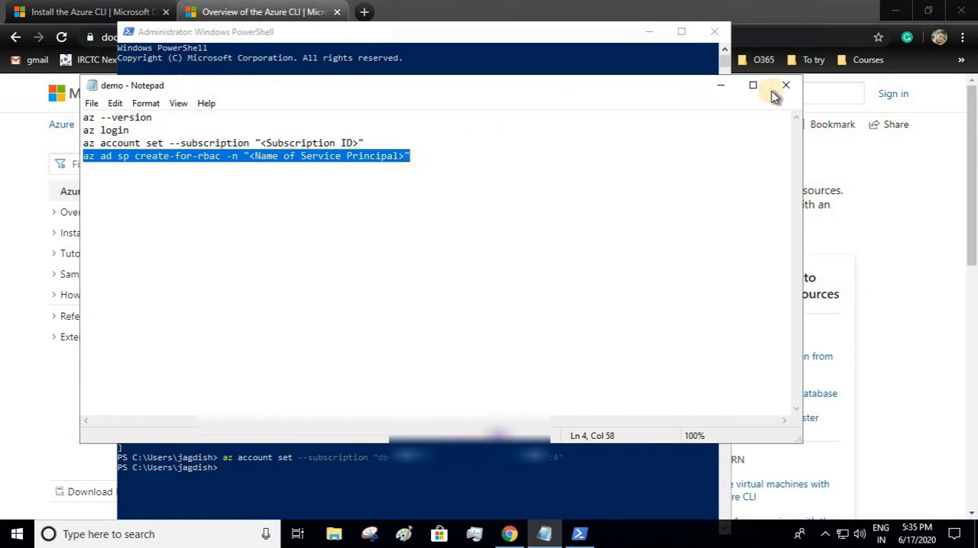
left_click(759, 86)
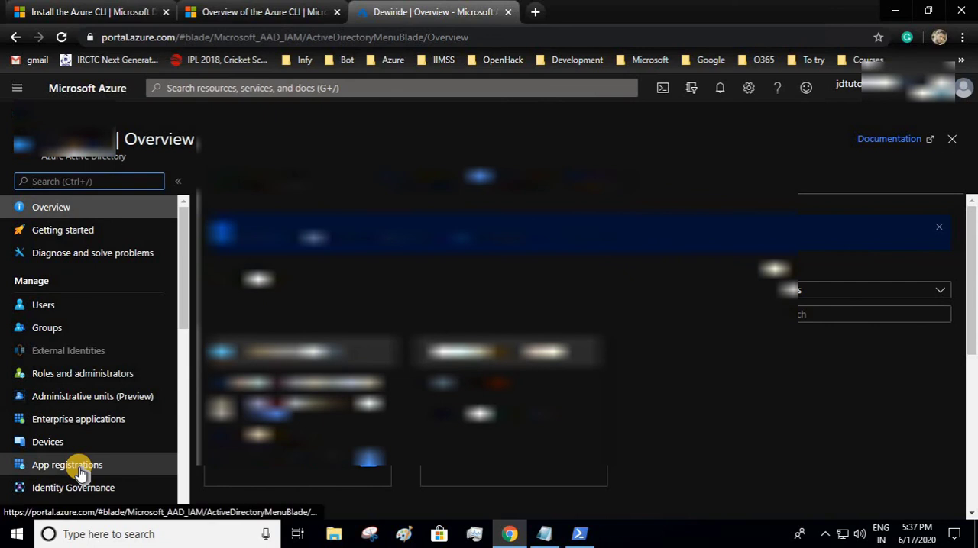
Step: Show jdServicePrincipal under App registrations and its Certificates & secrets page
left_click(69, 465)
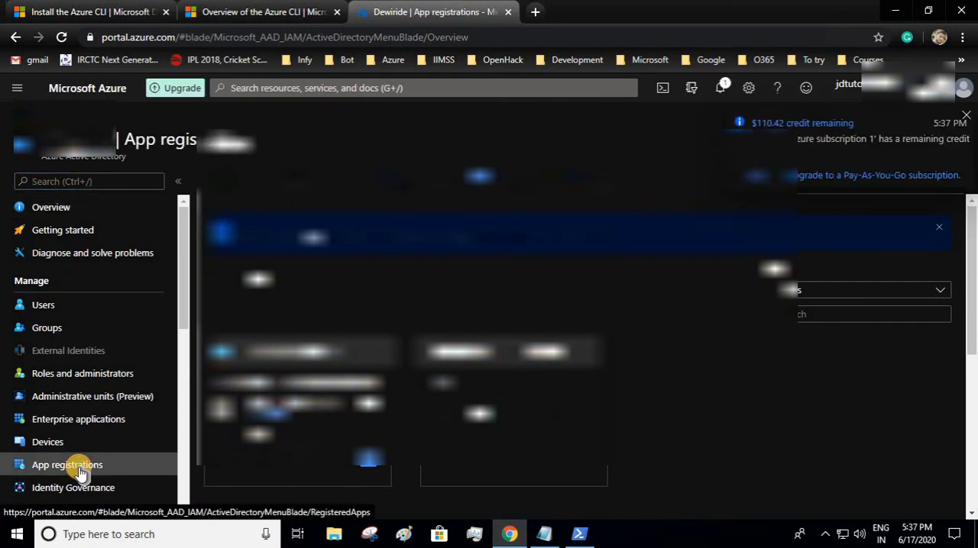
left_click(67, 464)
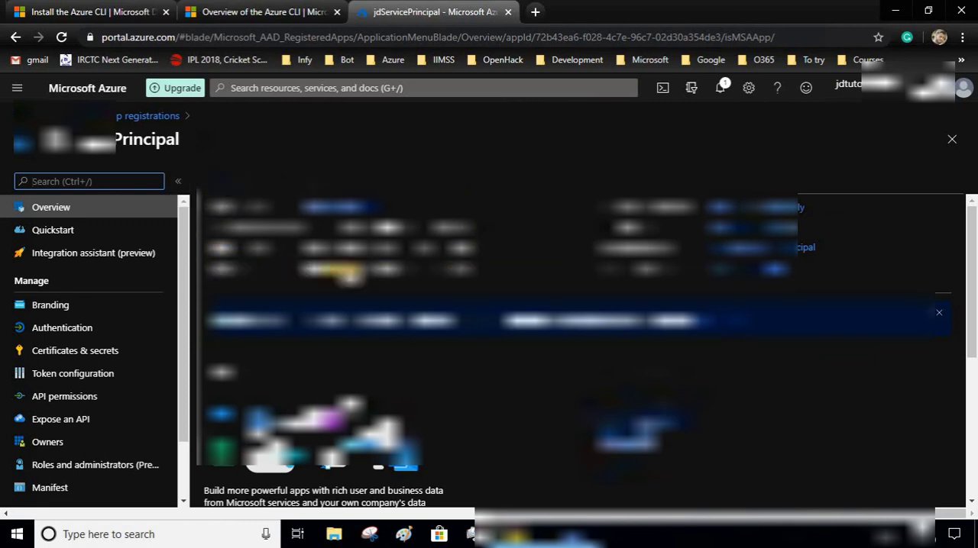
mouse_move(64, 362)
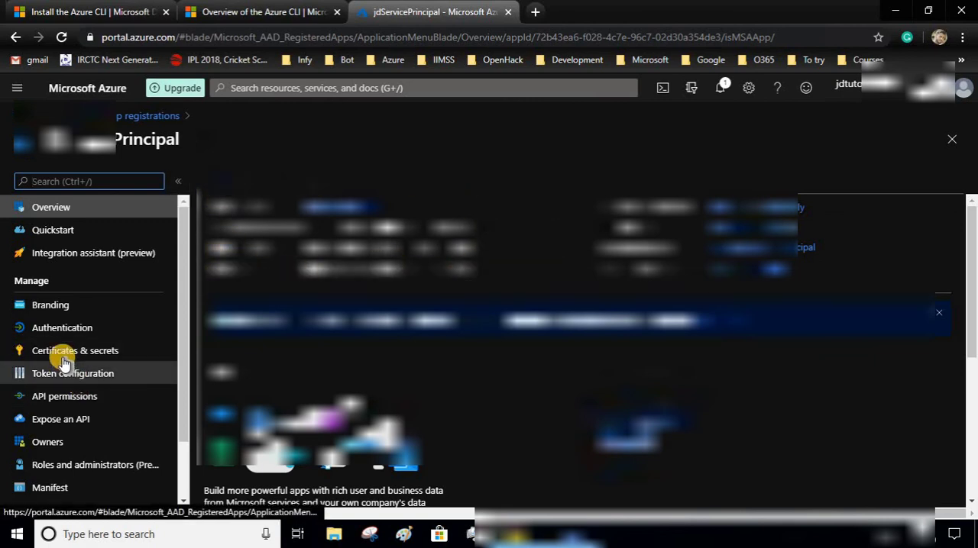
left_click(74, 352)
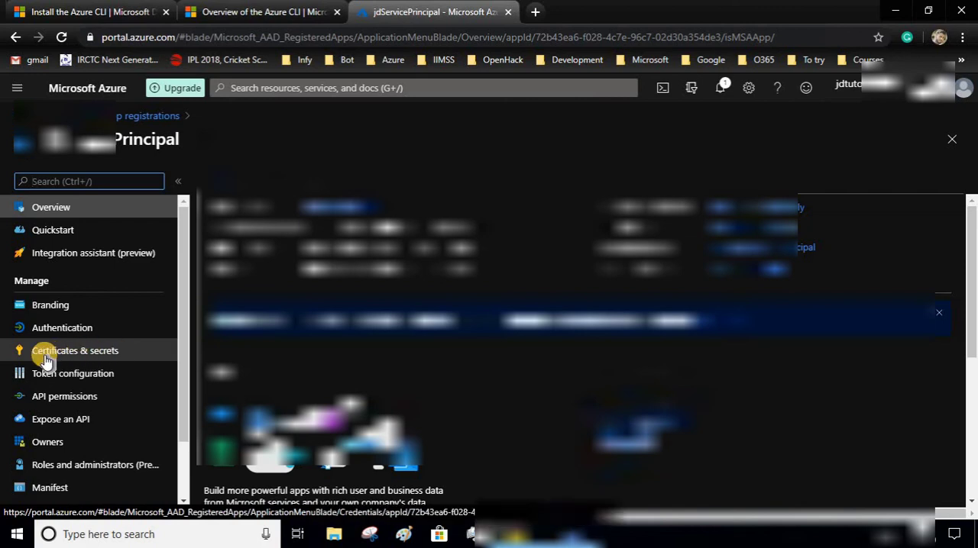
left_click(580, 535)
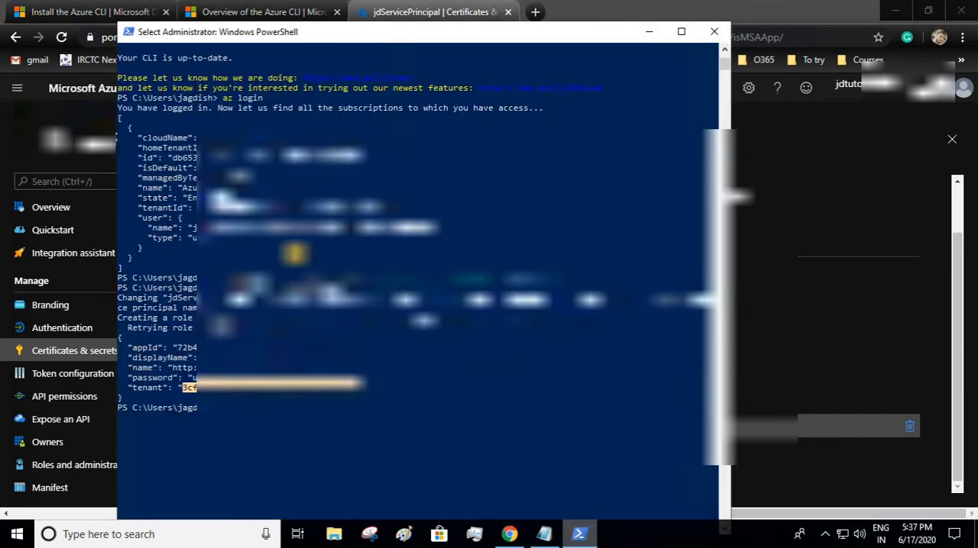